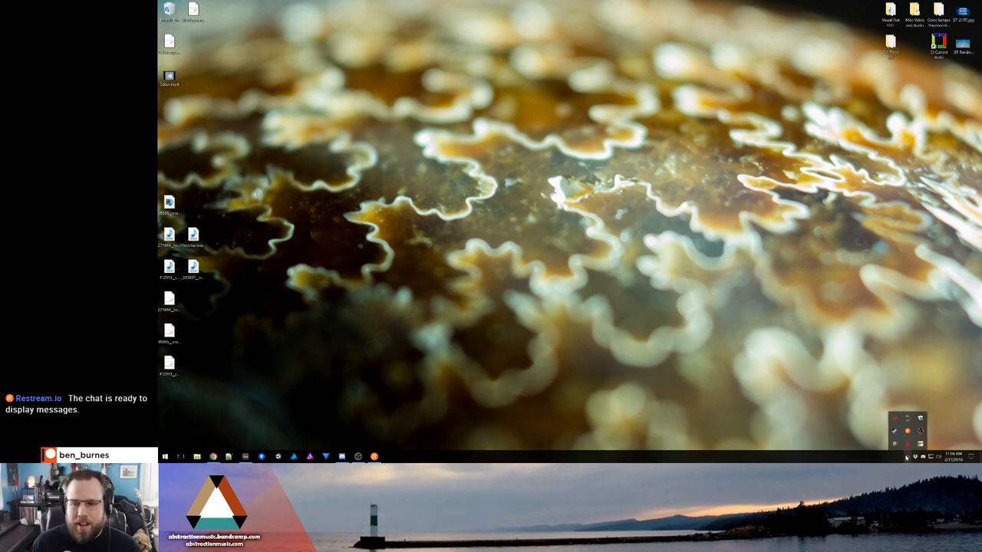
mouse_move(910, 341)
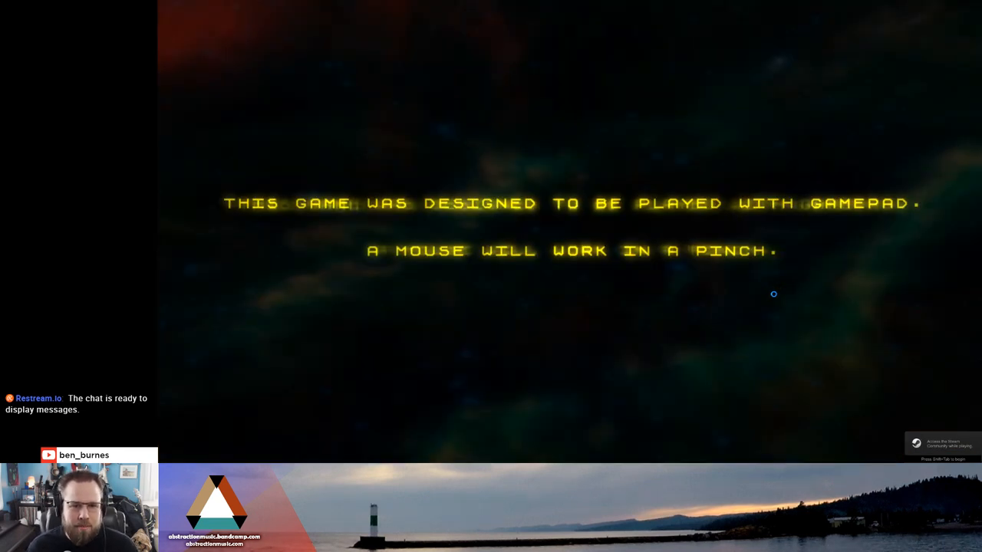
mouse_move(855, 231)
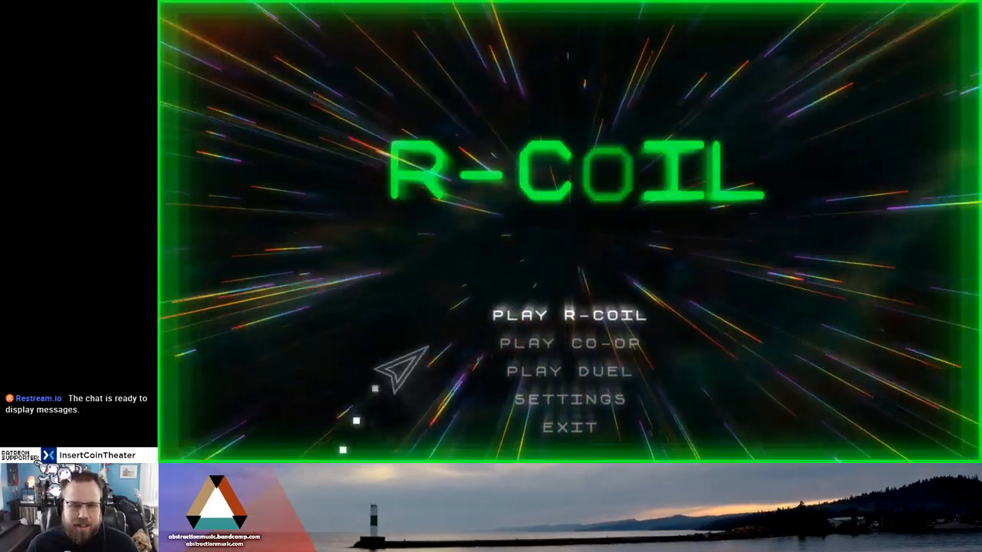
left_click(567, 315)
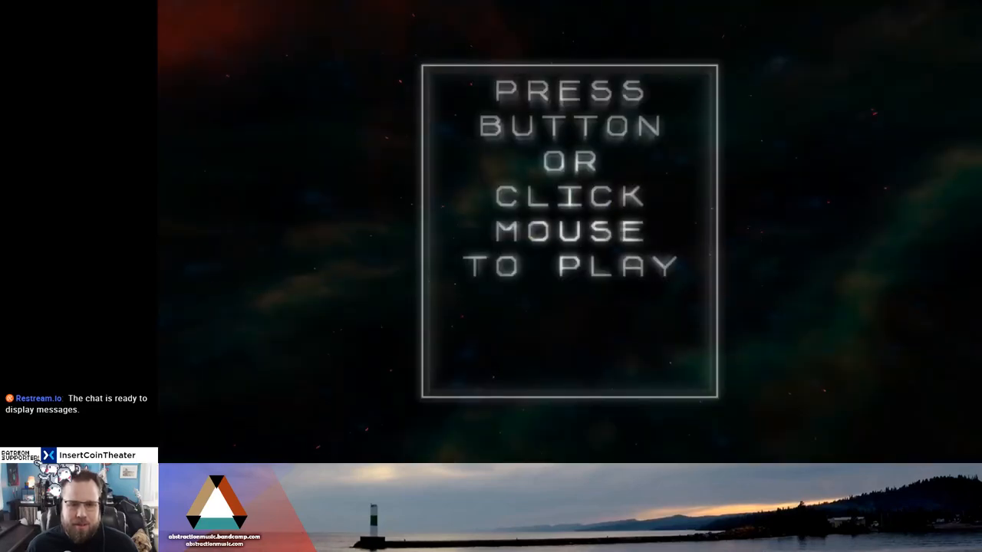
left_click(568, 231)
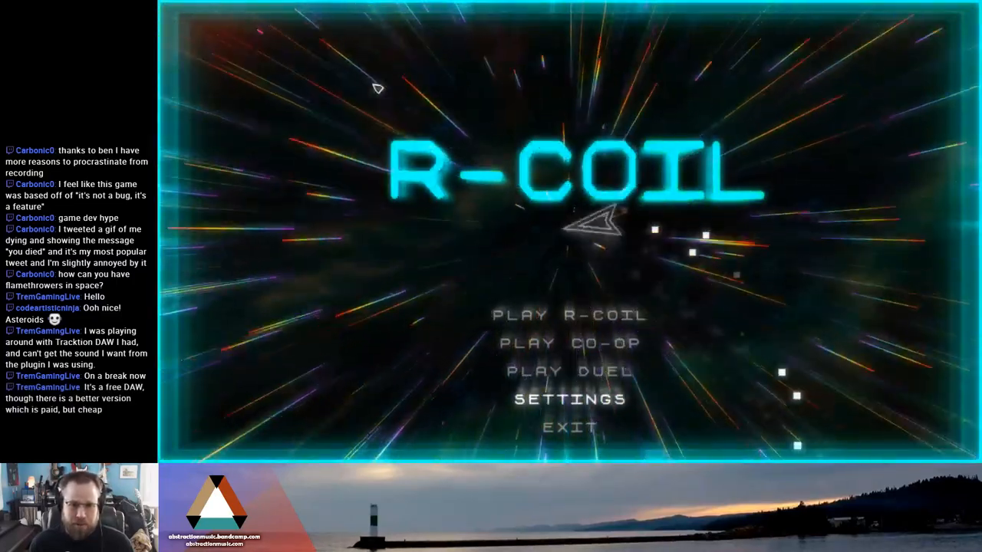
left_click(564, 401)
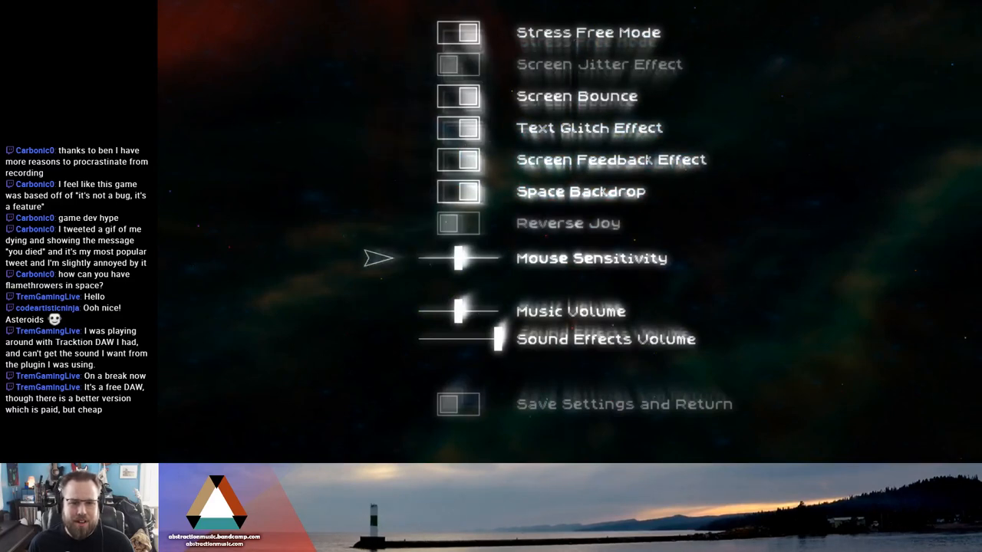
left_click(459, 405)
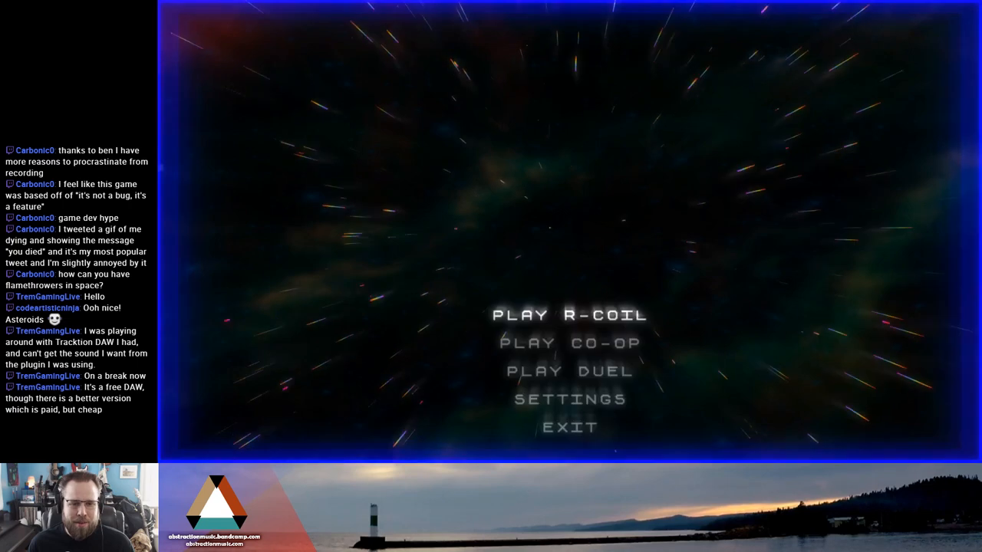